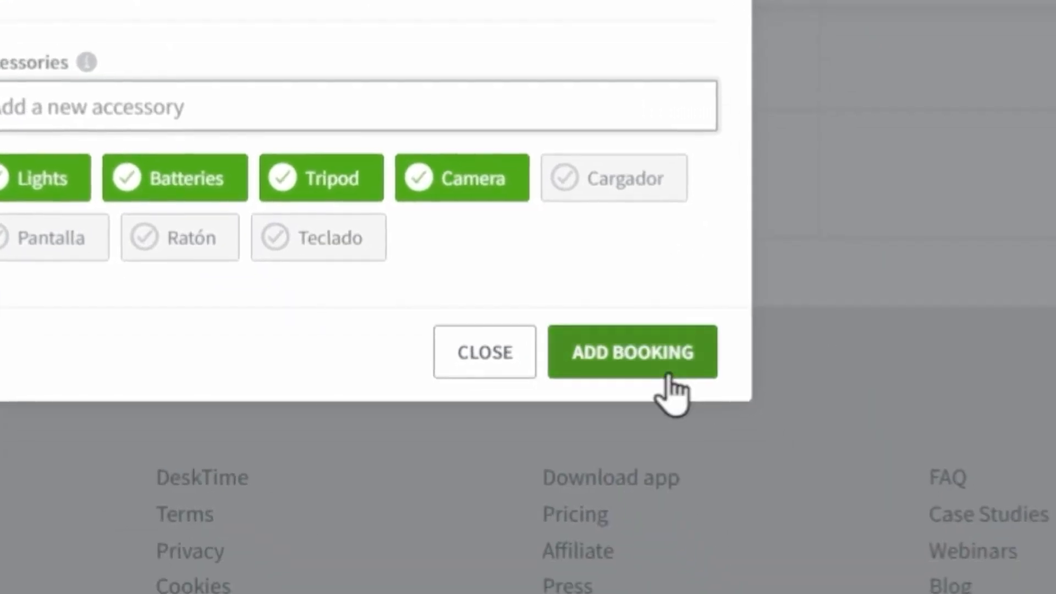
Step: Add the booking with Lights, Batteries, Tripod and Camera accessories selected
click(632, 351)
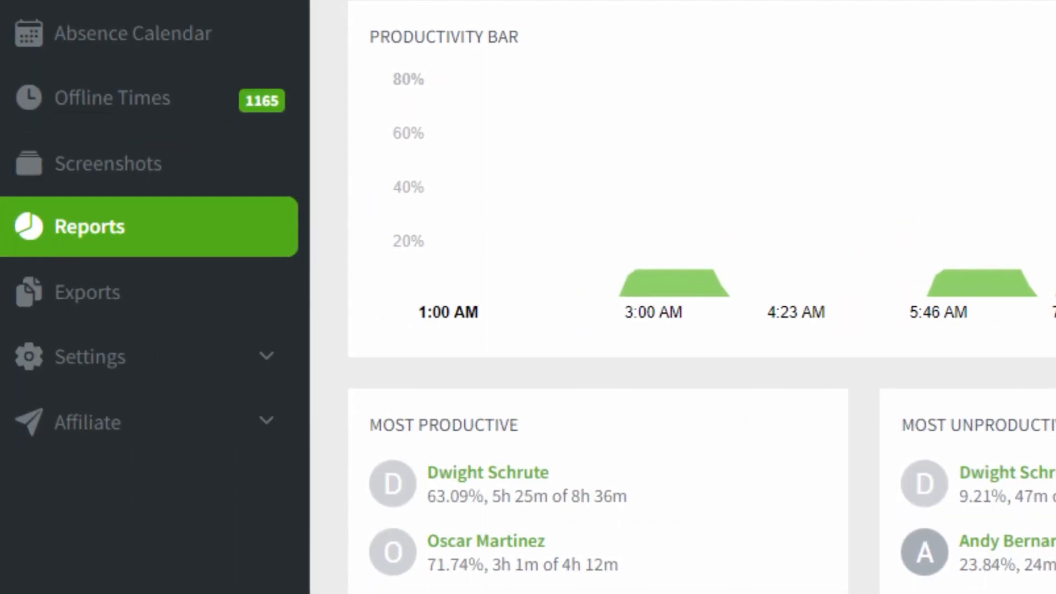
Step: View the Screenshots page with employee captures and productivity scores
click(108, 164)
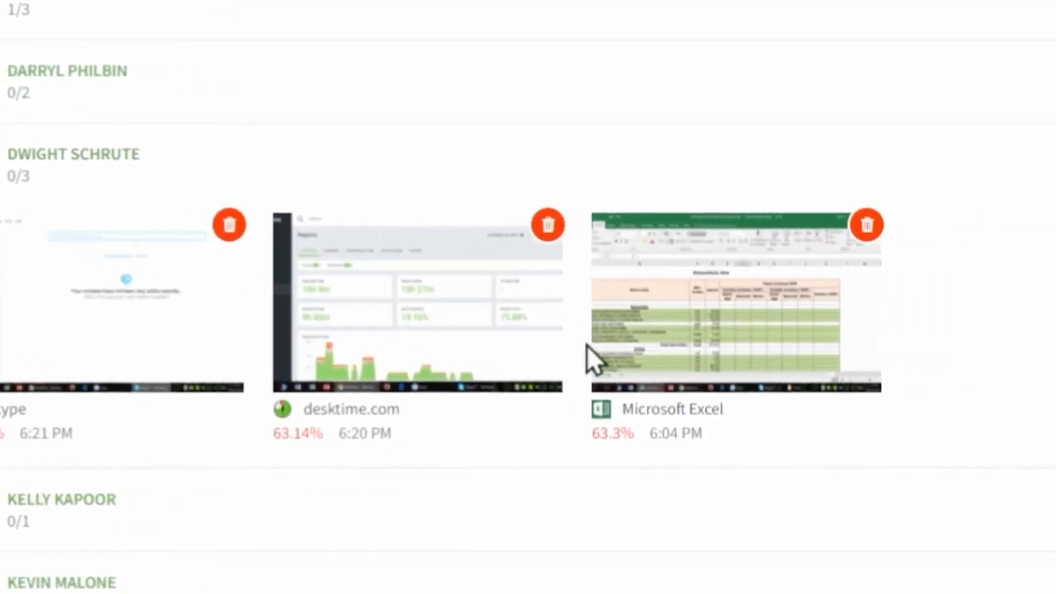
click(736, 303)
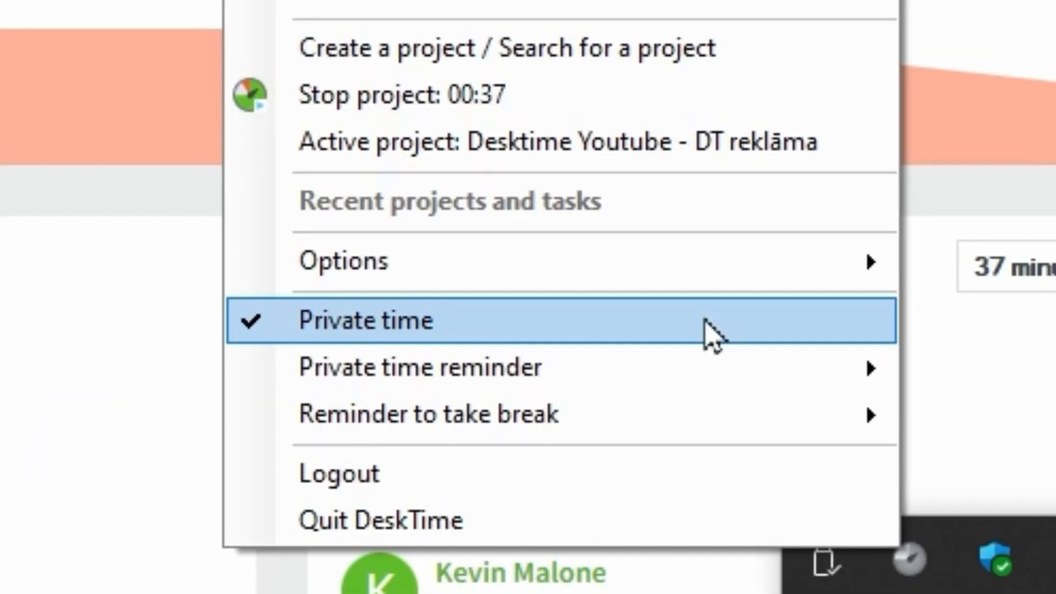
Step: Switch on private time from the DeskTime tray menu
click(363, 320)
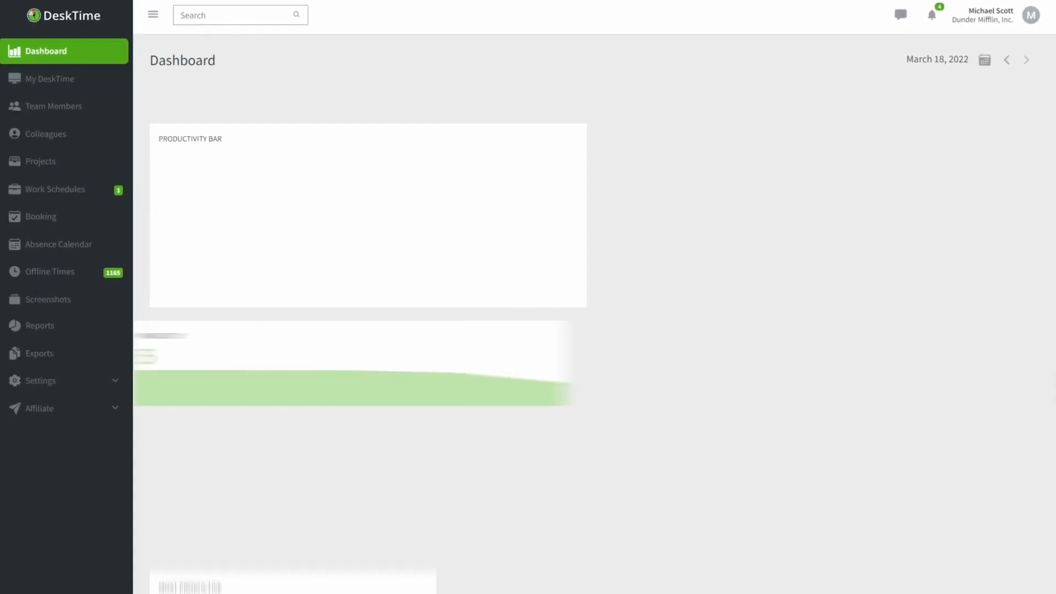